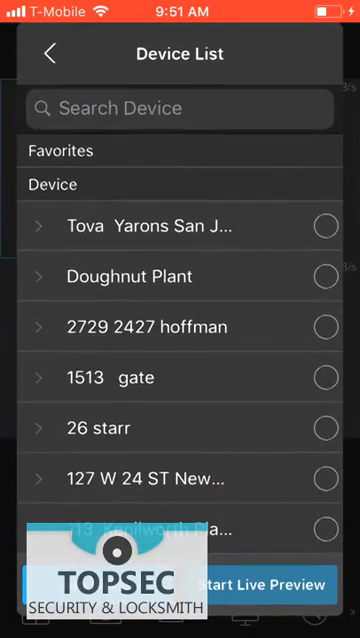
Select the work2 device and start Live Preview of its four camera channels
scroll(down, 3)
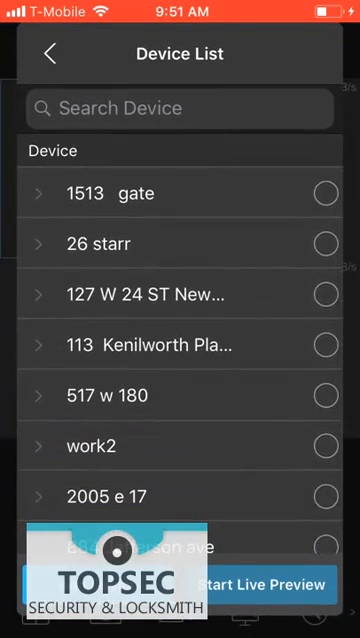
click(322, 446)
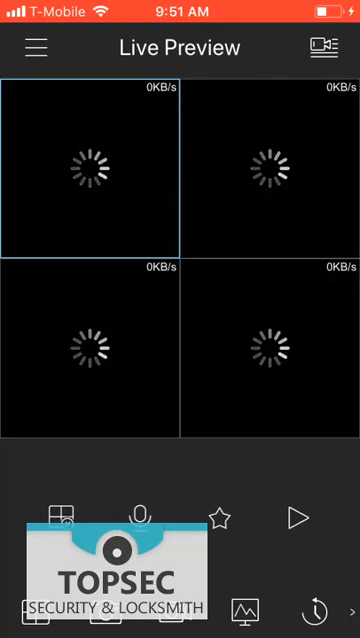
click(295, 517)
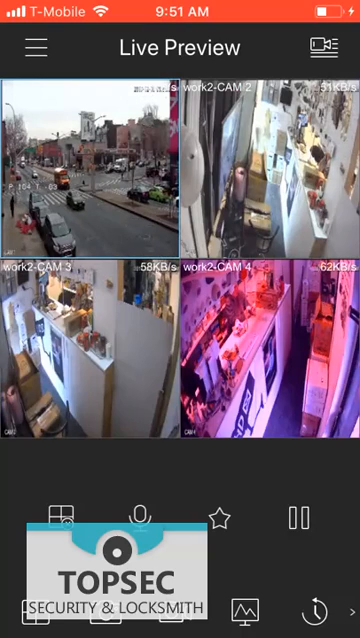
From Device Manager, dismiss the initialization notice and choose Wired Device
click(35, 47)
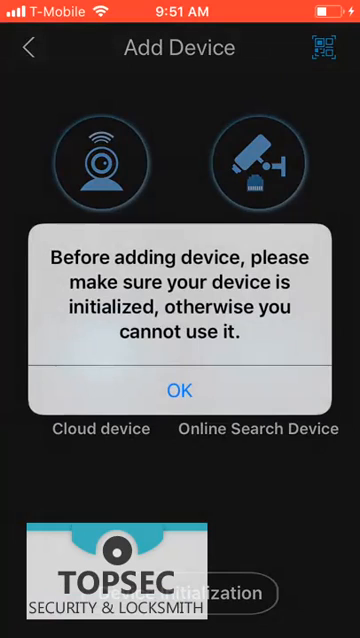
click(180, 390)
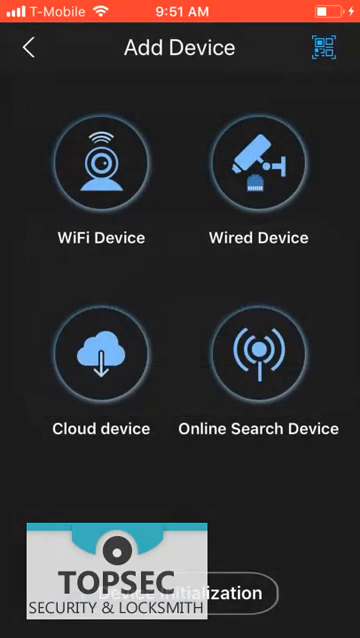
click(252, 160)
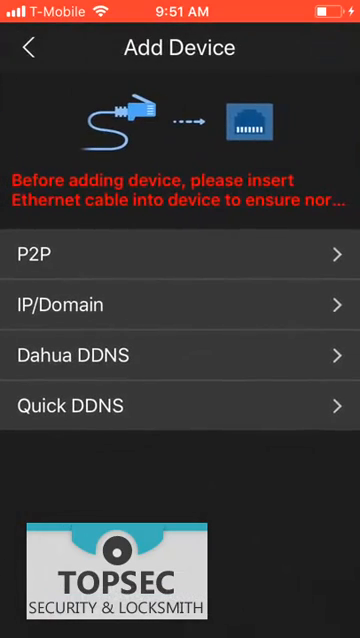